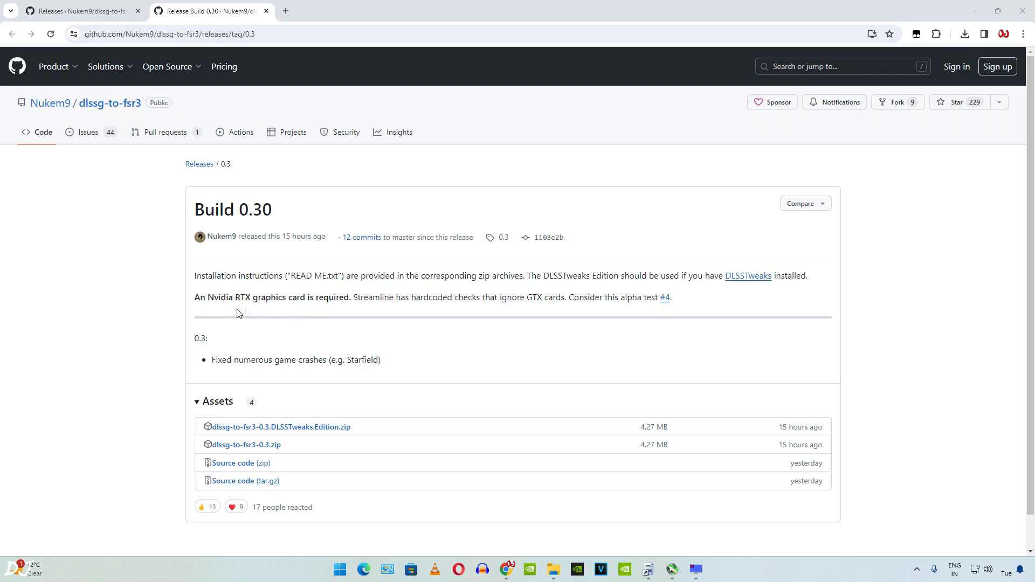
pyautogui.moveTo(298, 311)
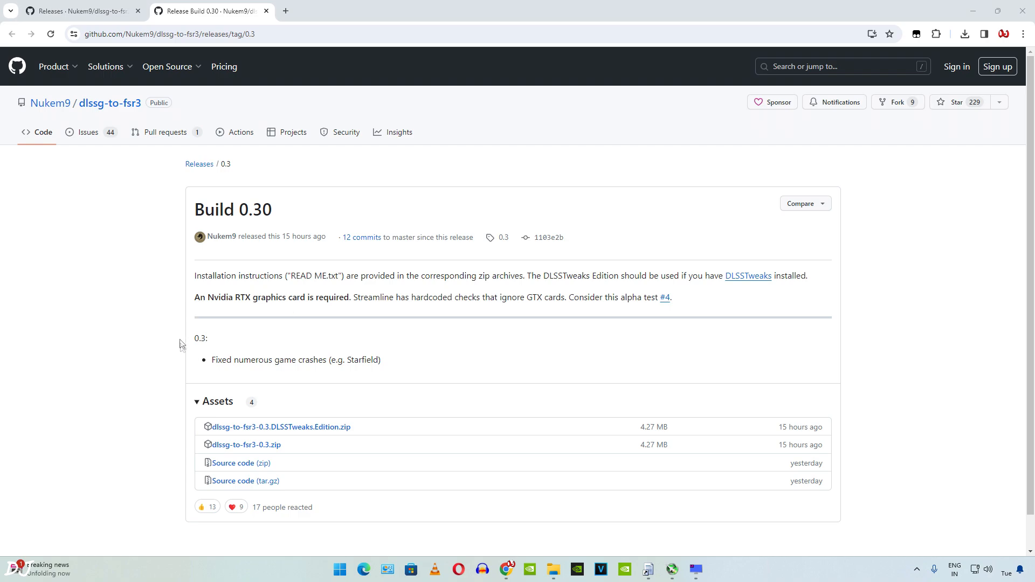
pyautogui.moveTo(277, 373)
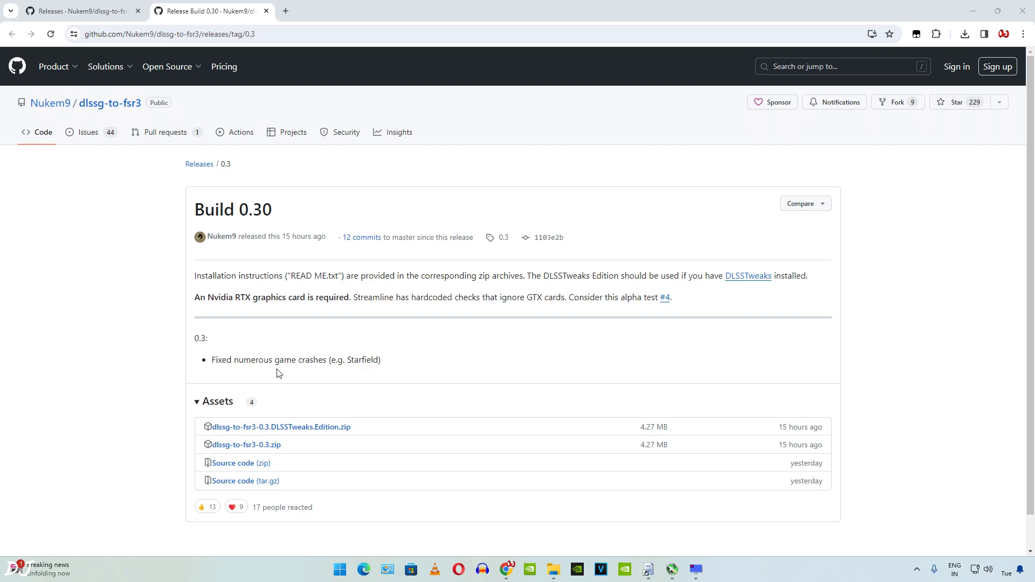
pyautogui.moveTo(255, 307)
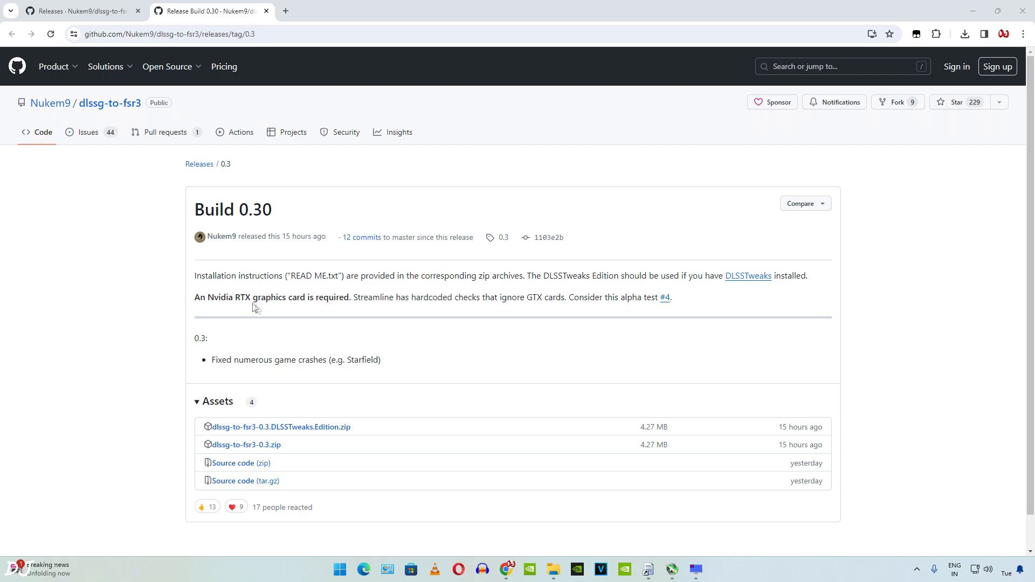
pyautogui.moveTo(229, 458)
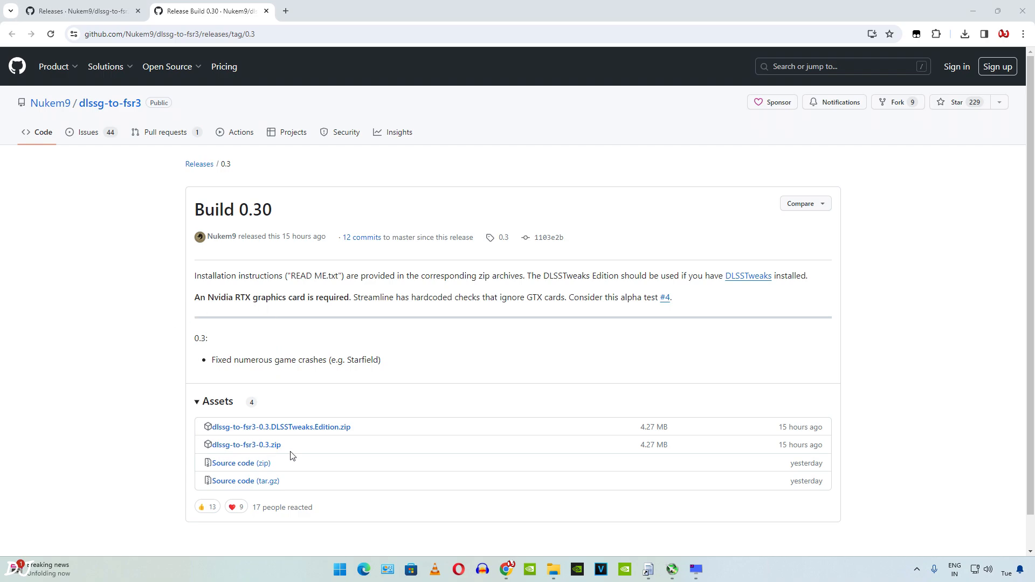
pyautogui.moveTo(331, 440)
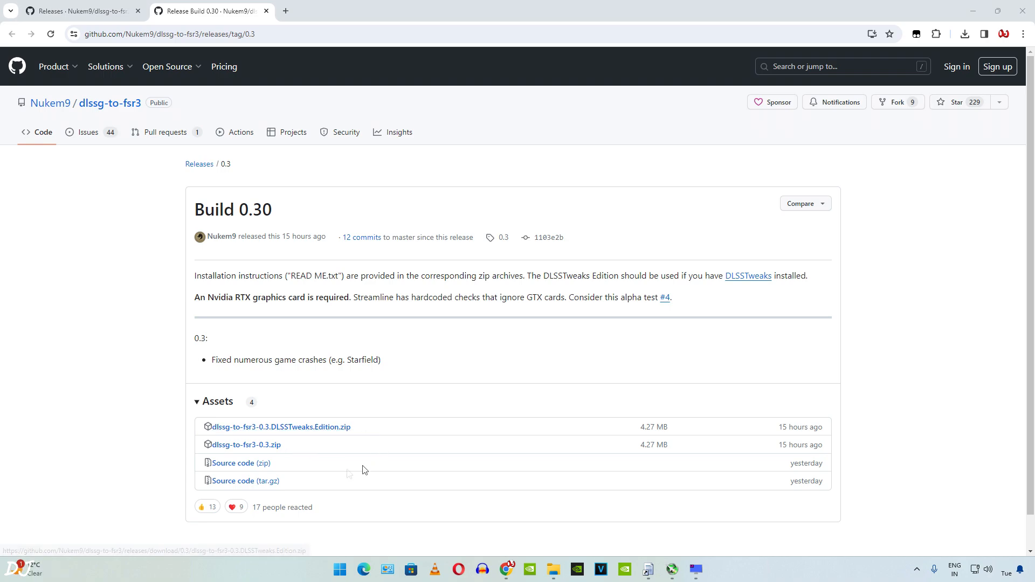
# Extract dlssg-to-fsr3-0.3.zip with WinRAR into its own download folder.
pyautogui.click(246, 444)
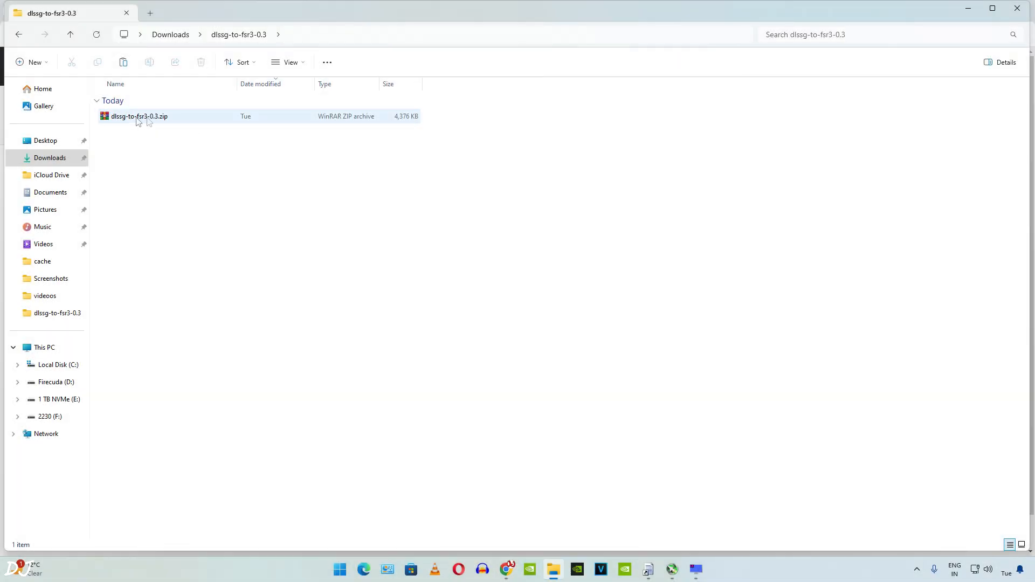
pyautogui.click(139, 117)
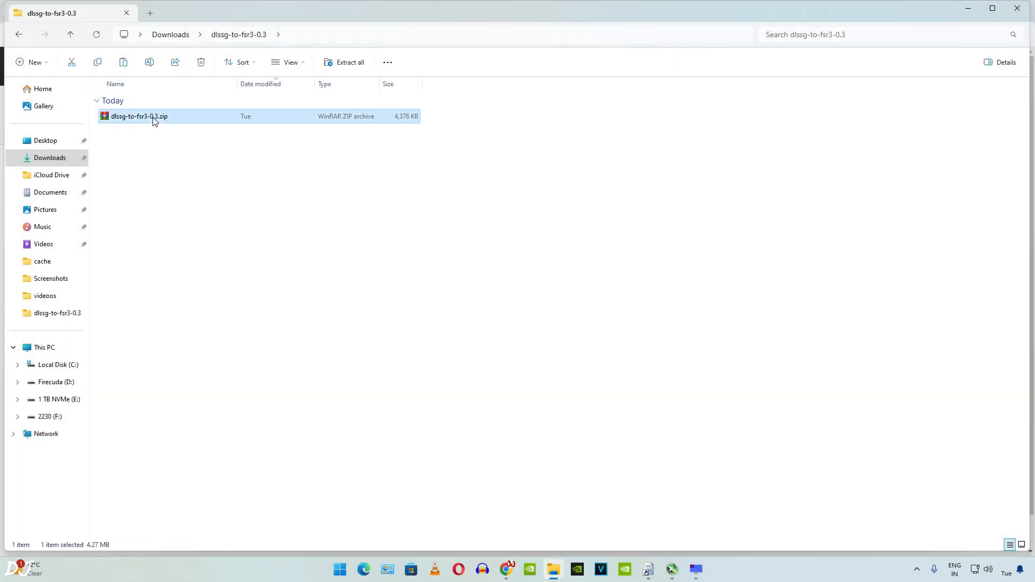
pyautogui.doubleClick(139, 117)
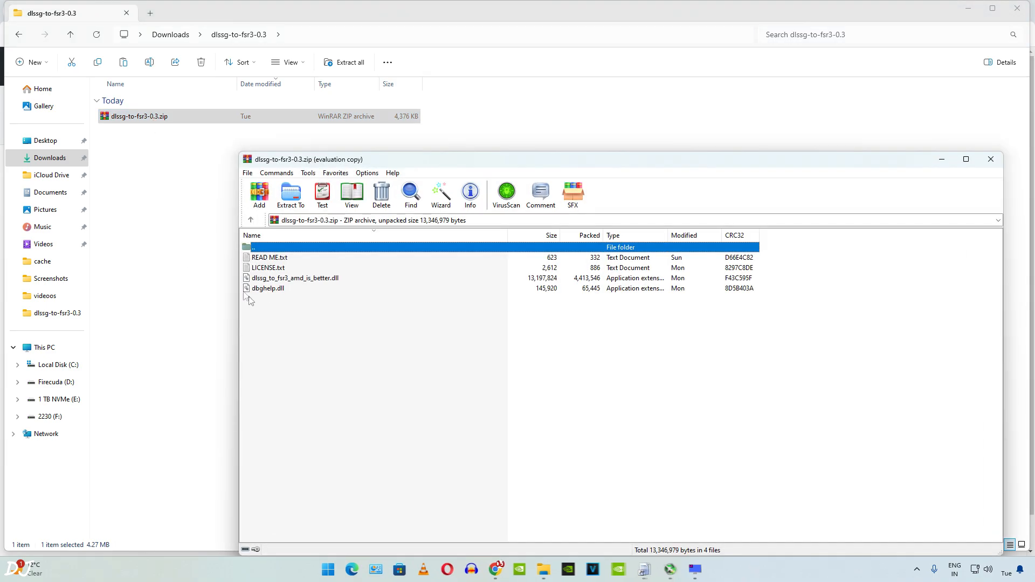
pyautogui.click(990, 159)
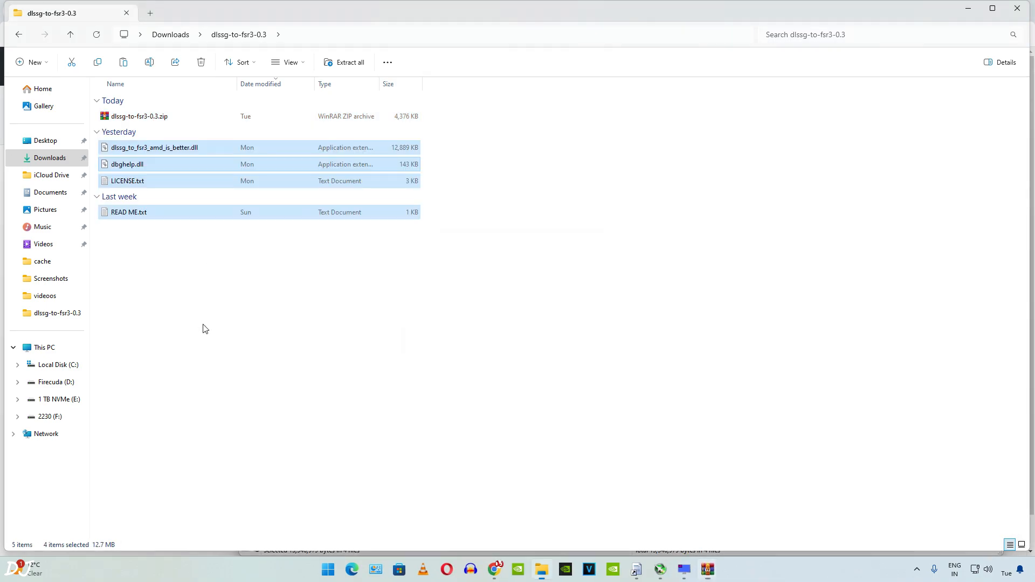
pyautogui.click(129, 212)
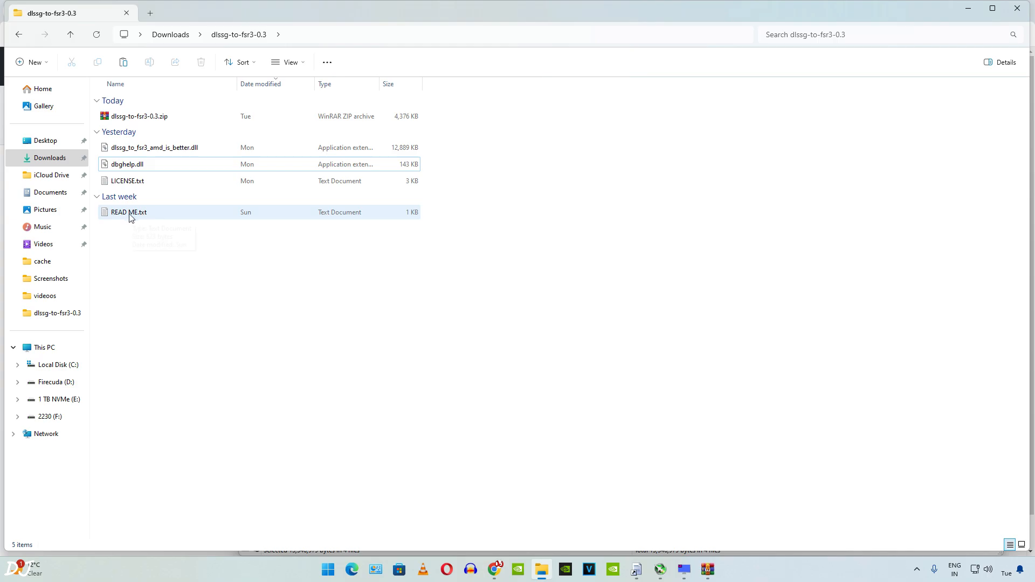
# Read the READ ME install notes, then select dbghelp.dll and dlssg_to_fsr3_amd_is_better.dll.
pyautogui.doubleClick(129, 212)
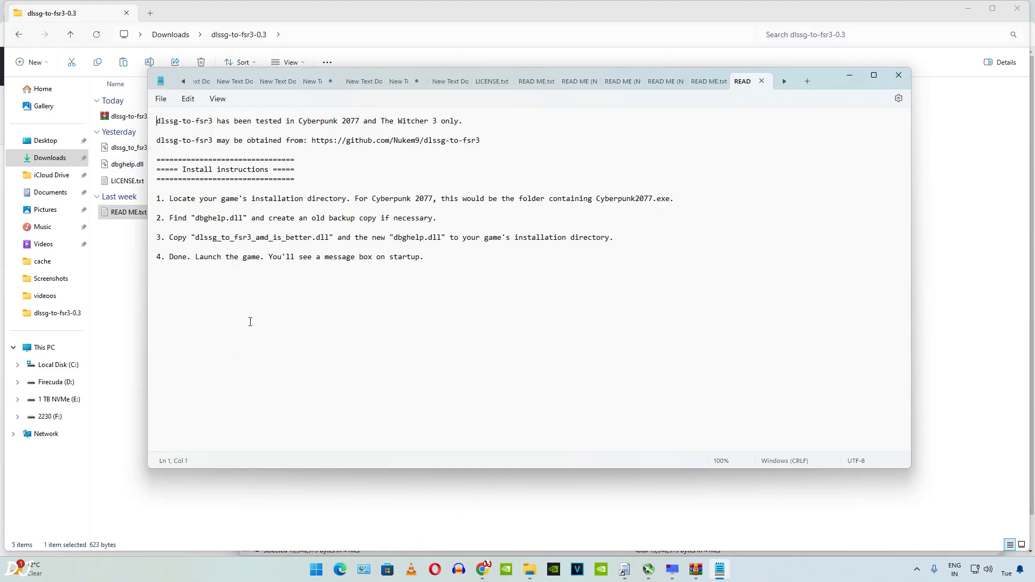
pyautogui.click(898, 74)
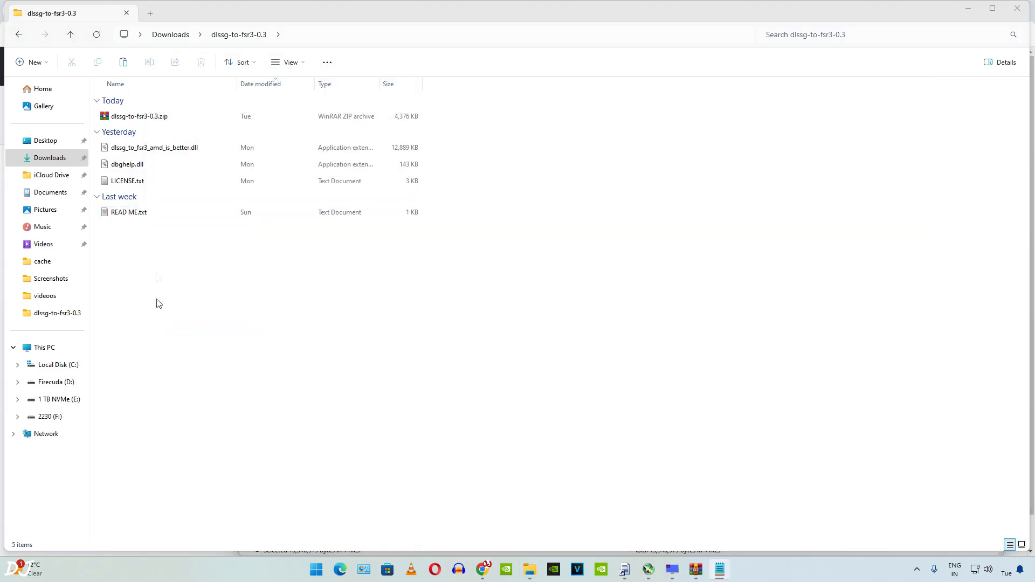
pyautogui.click(127, 164)
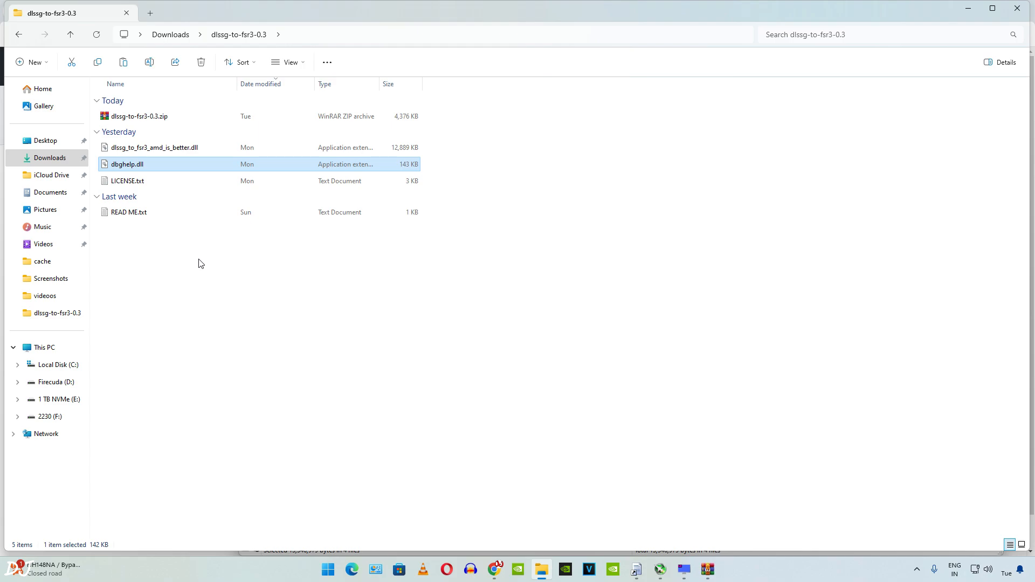
pyautogui.moveTo(173, 163)
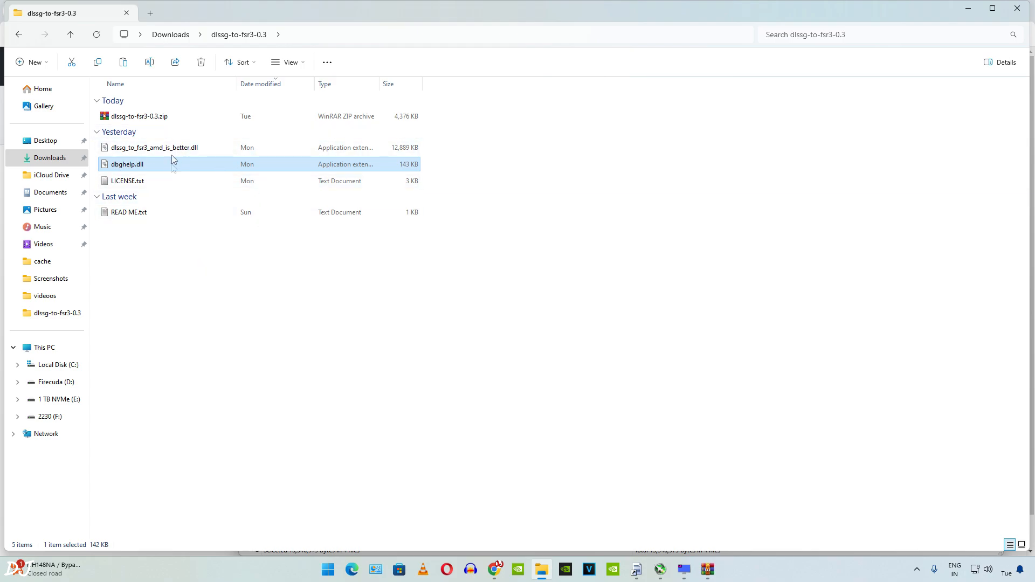
pyautogui.click(154, 147)
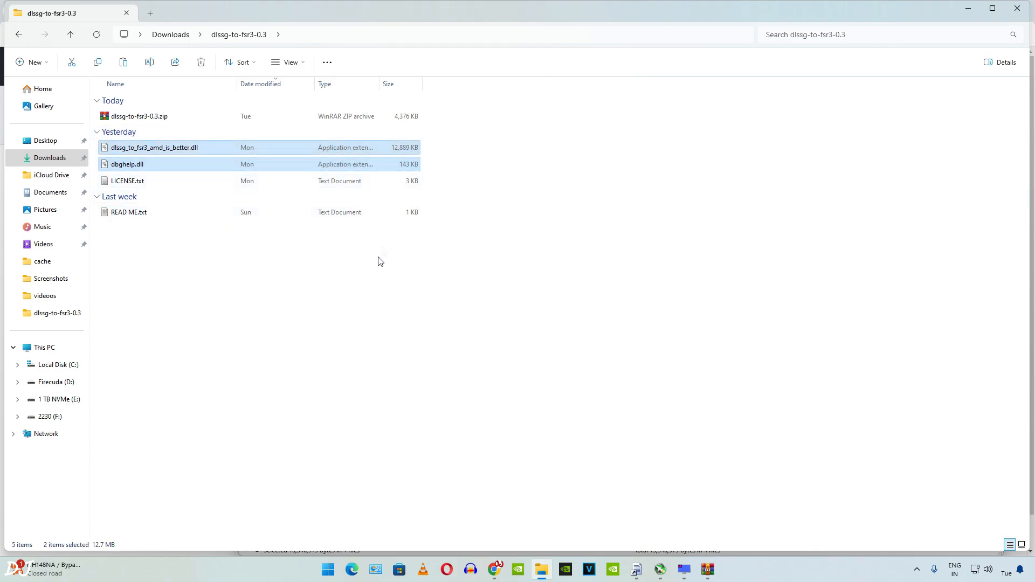
pyautogui.moveTo(373, 274)
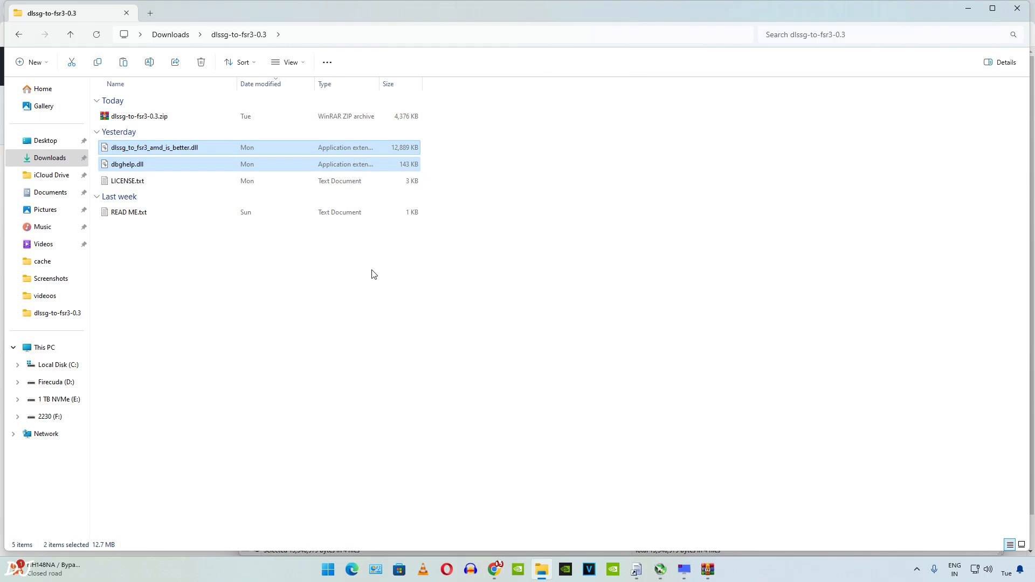
# Bring up Cyberpunk 2077's context menu in the Steam library.
pyautogui.click(730, 573)
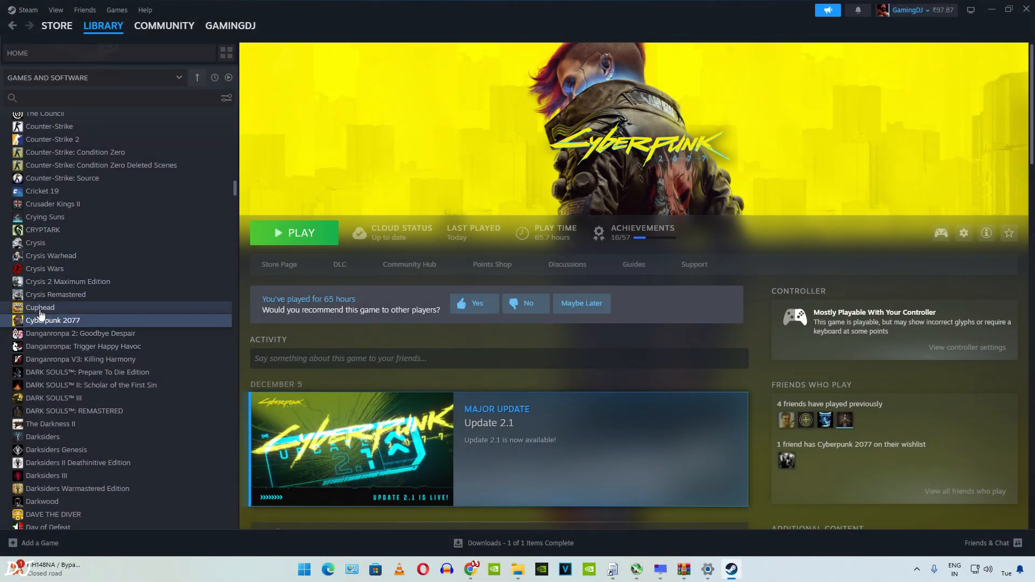
pyautogui.rightClick(52, 320)
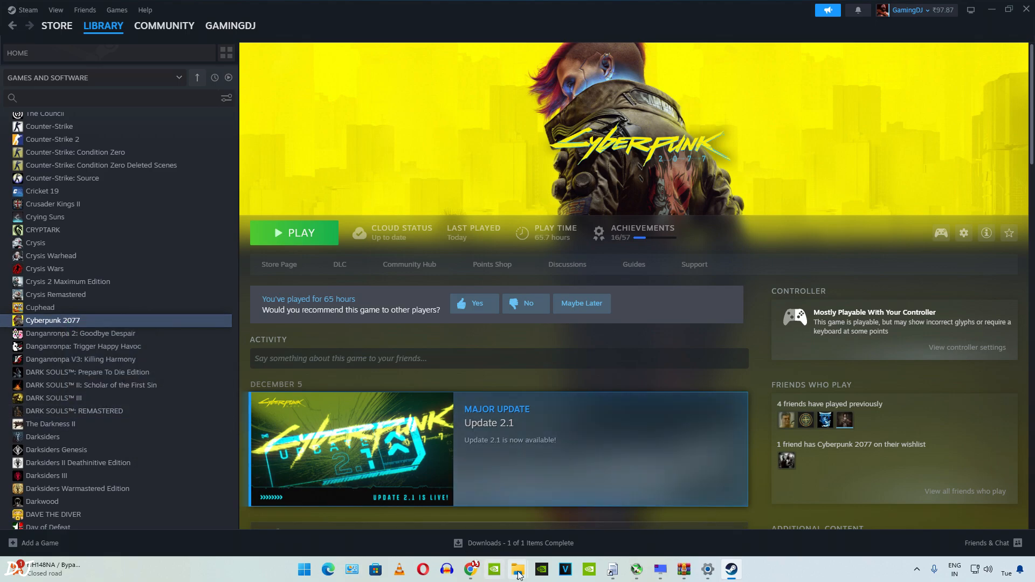
# Paste dbghelp.dll and dlssg_to_fsr3_amd_is_better.dll into Cyberpunk 2077's bin\x64 folder.
pyautogui.click(516, 570)
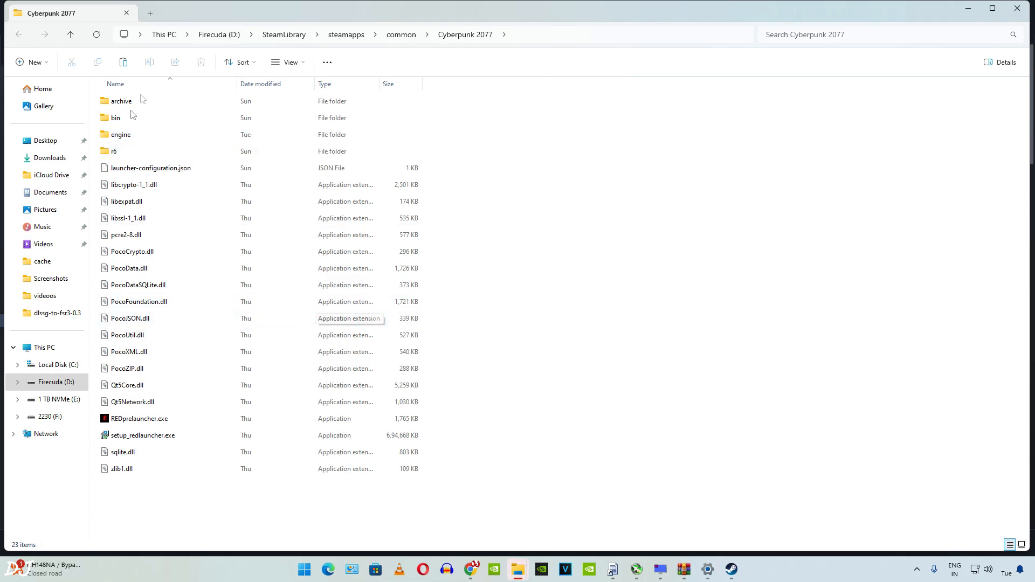
pyautogui.click(117, 117)
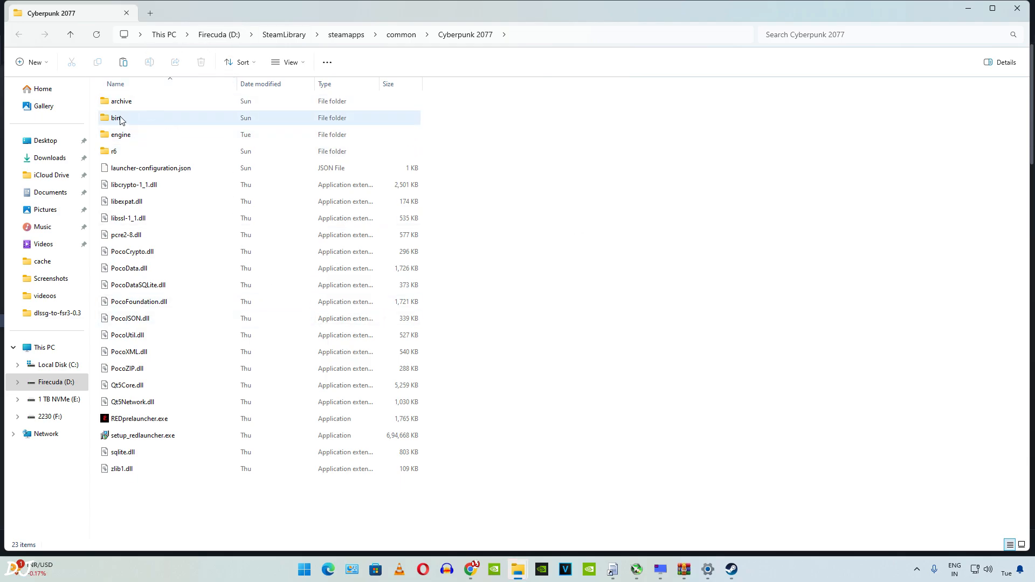
pyautogui.doubleClick(116, 117)
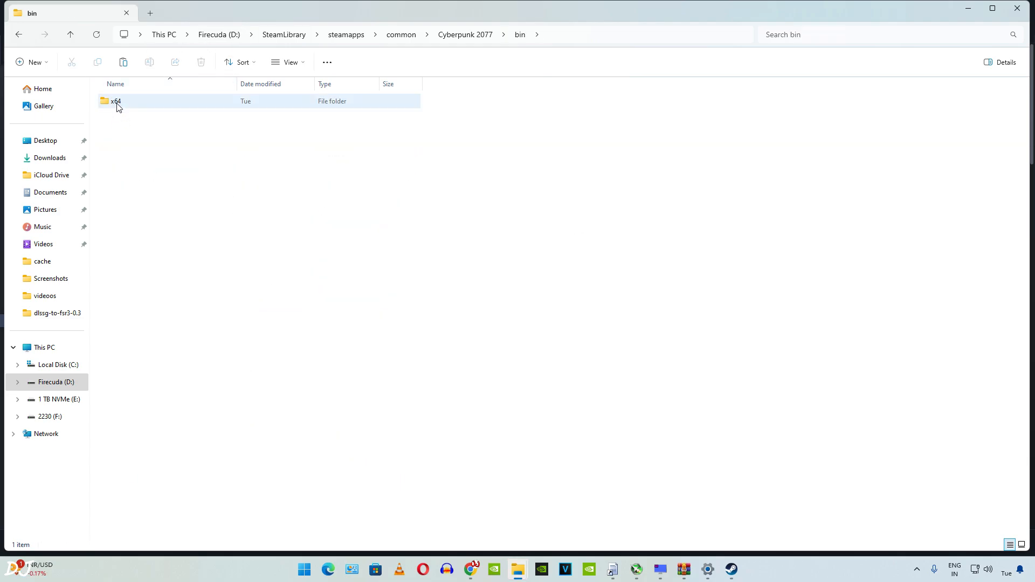
pyautogui.doubleClick(115, 101)
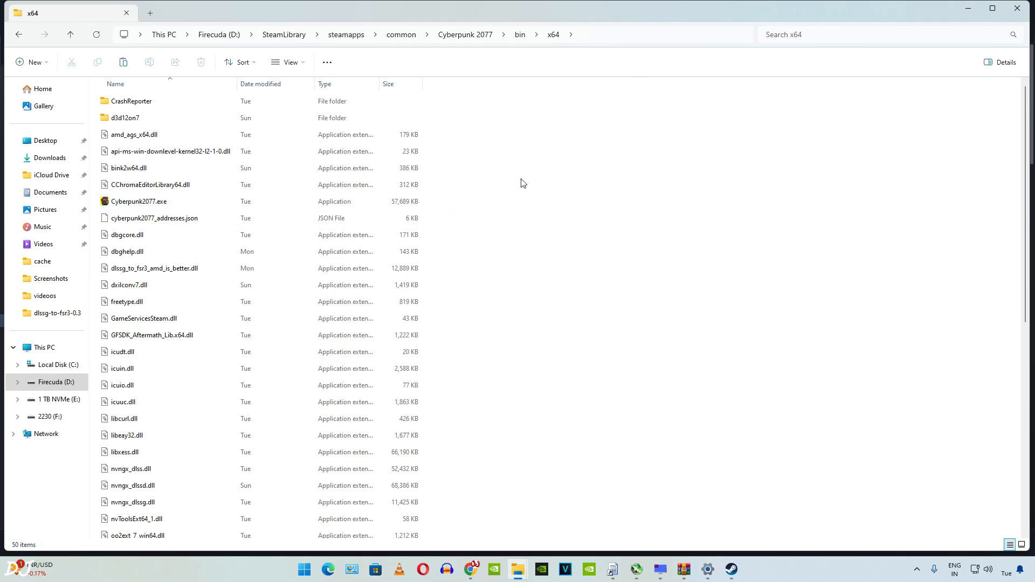
pyautogui.rightClick(523, 183)
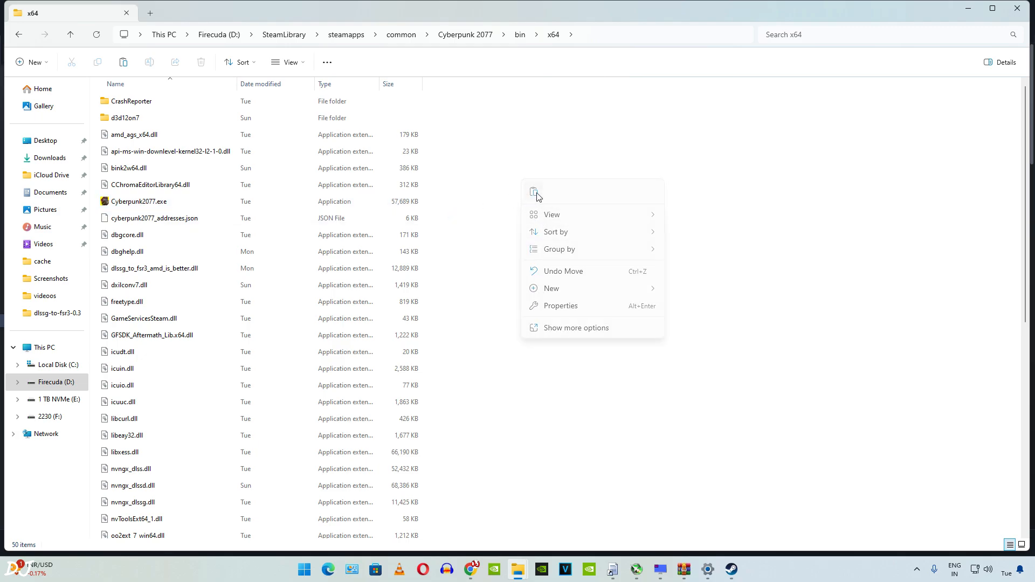
pyautogui.click(535, 192)
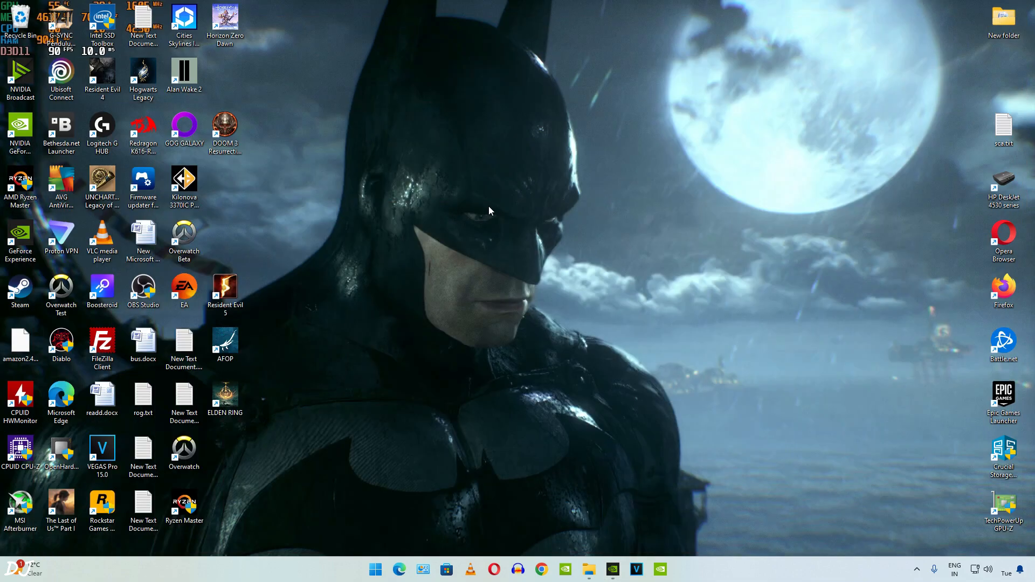
pyautogui.moveTo(749, 219)
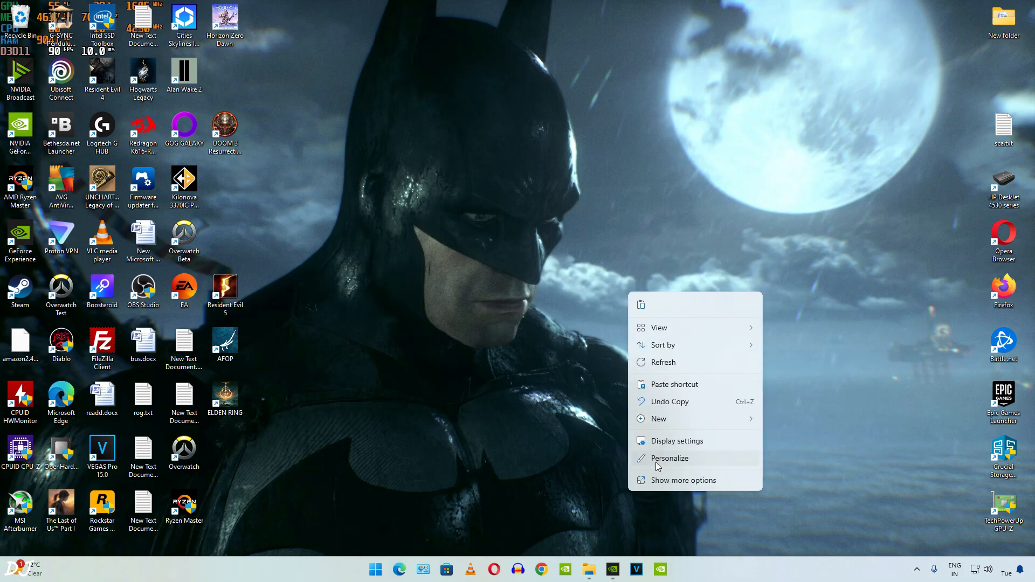
pyautogui.click(677, 440)
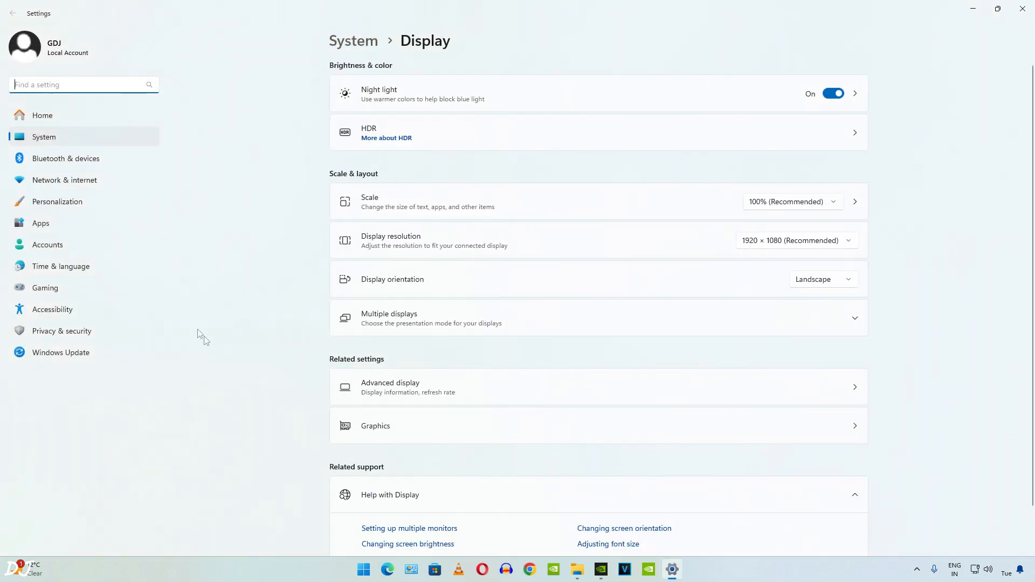
pyautogui.moveTo(391, 430)
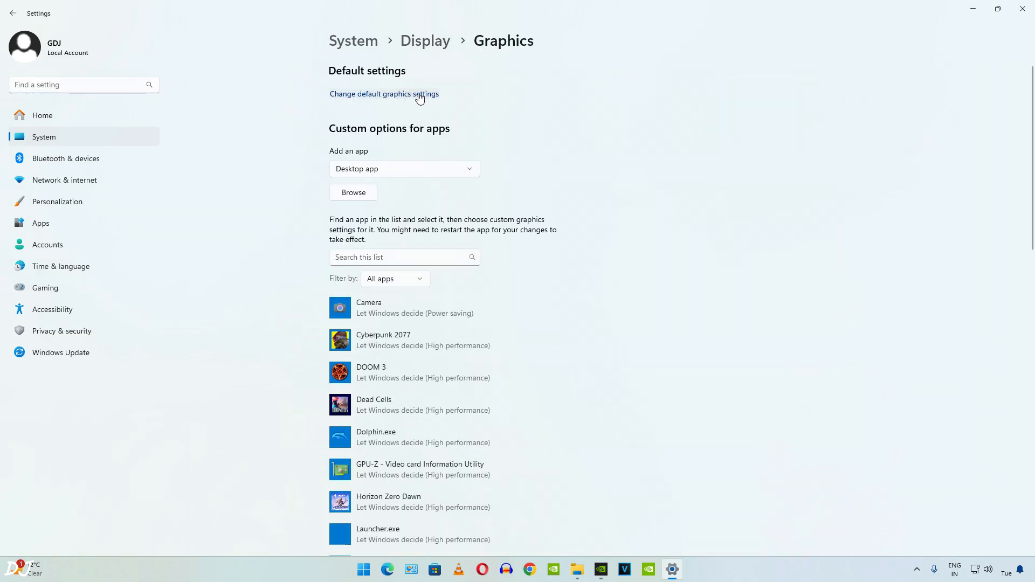
pyautogui.click(383, 94)
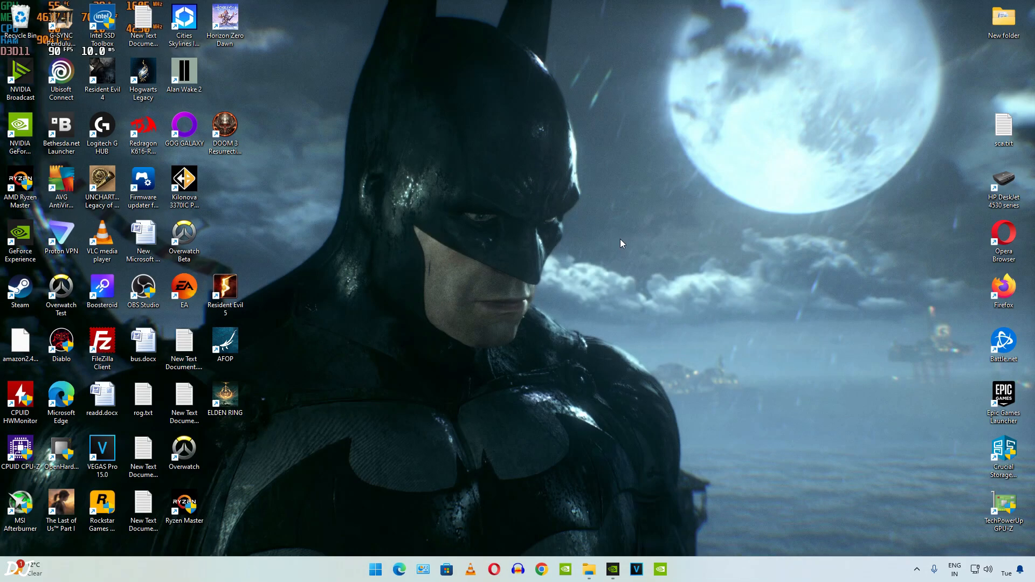
pyautogui.click(374, 568)
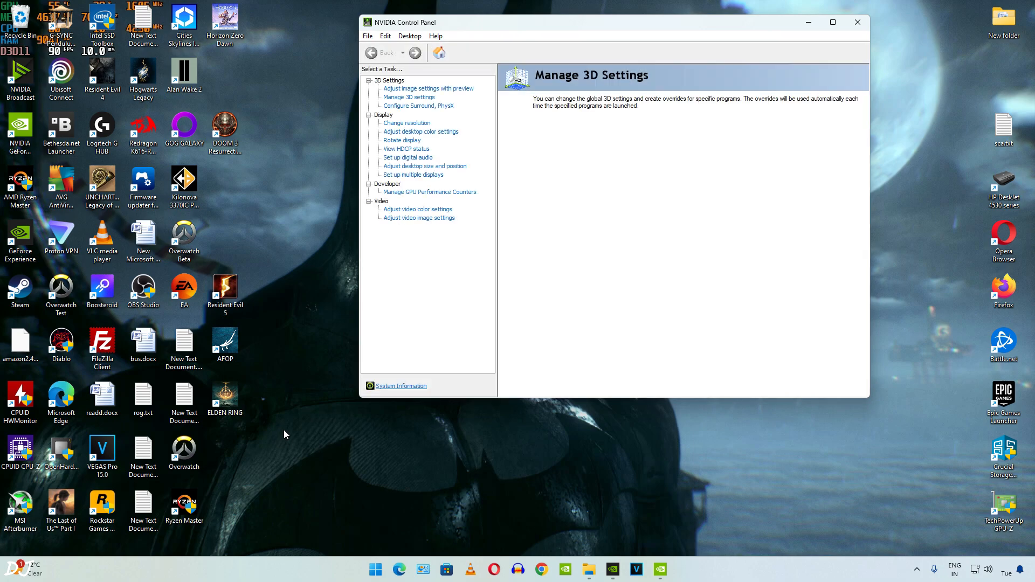
# Set Vertical sync to On globally and under Cyberpunk 2077's Program Settings.
pyautogui.click(409, 97)
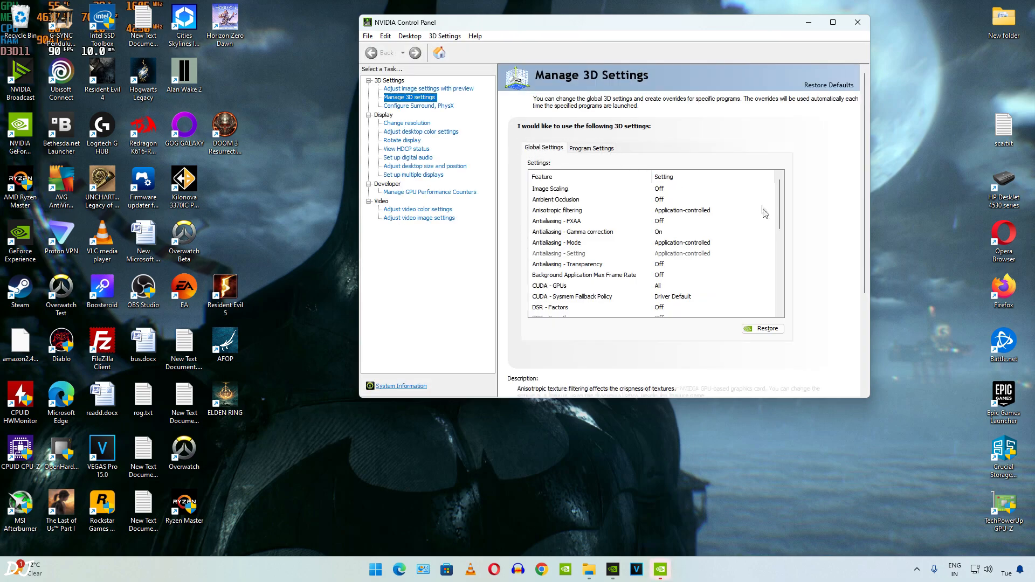
pyautogui.scroll(-3)
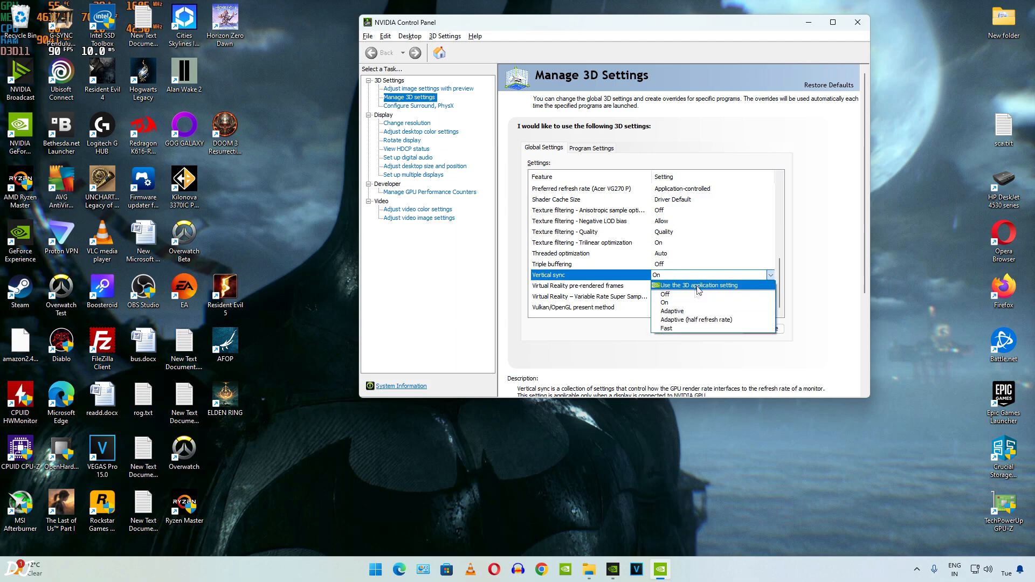
pyautogui.click(664, 302)
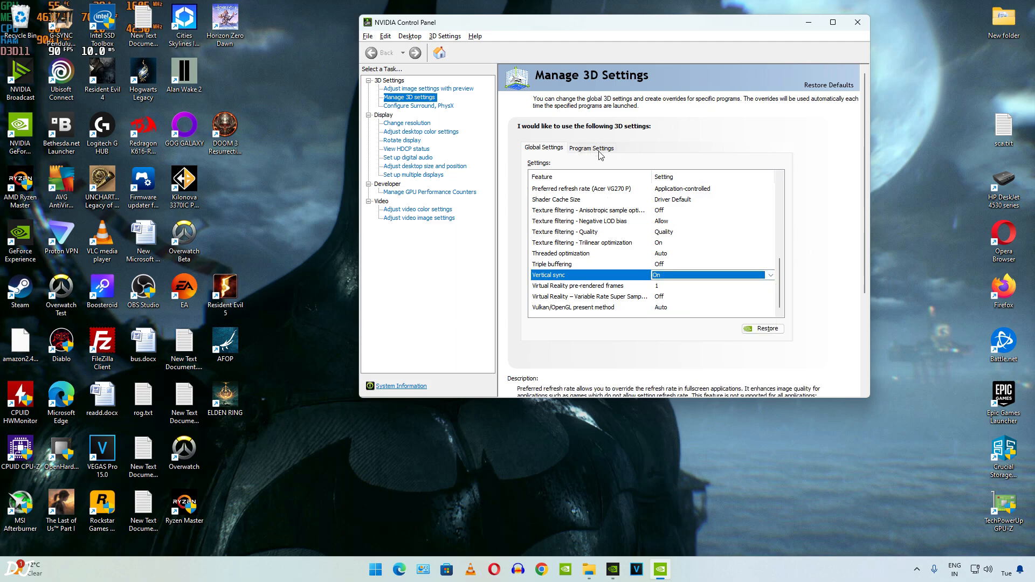
pyautogui.click(590, 147)
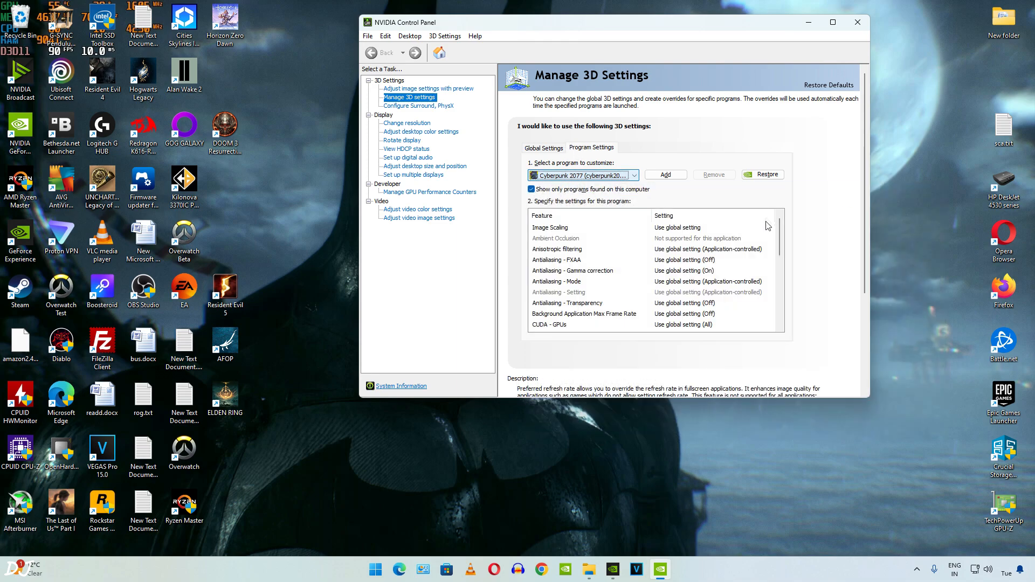
pyautogui.scroll(-3)
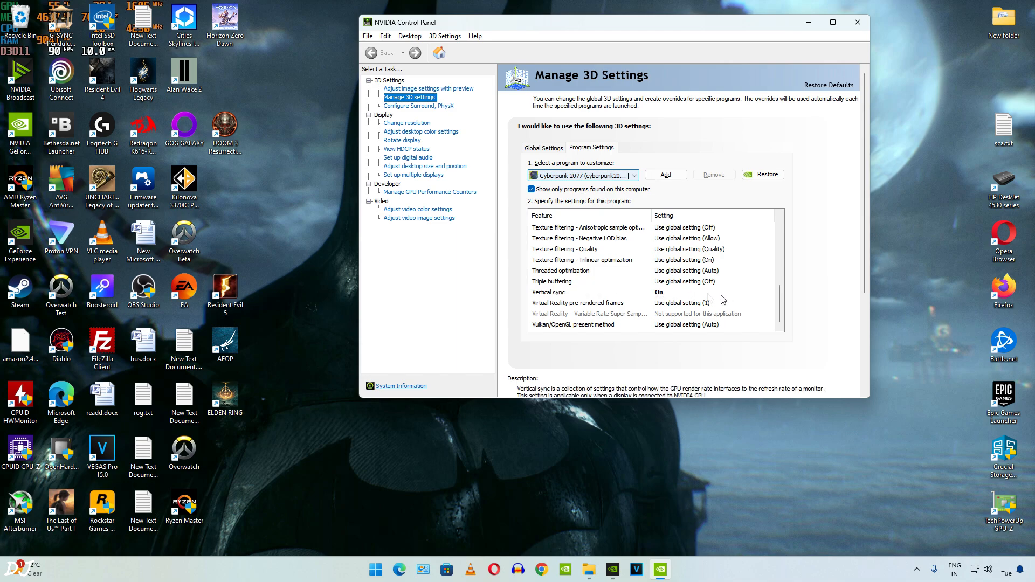
pyautogui.click(856, 22)
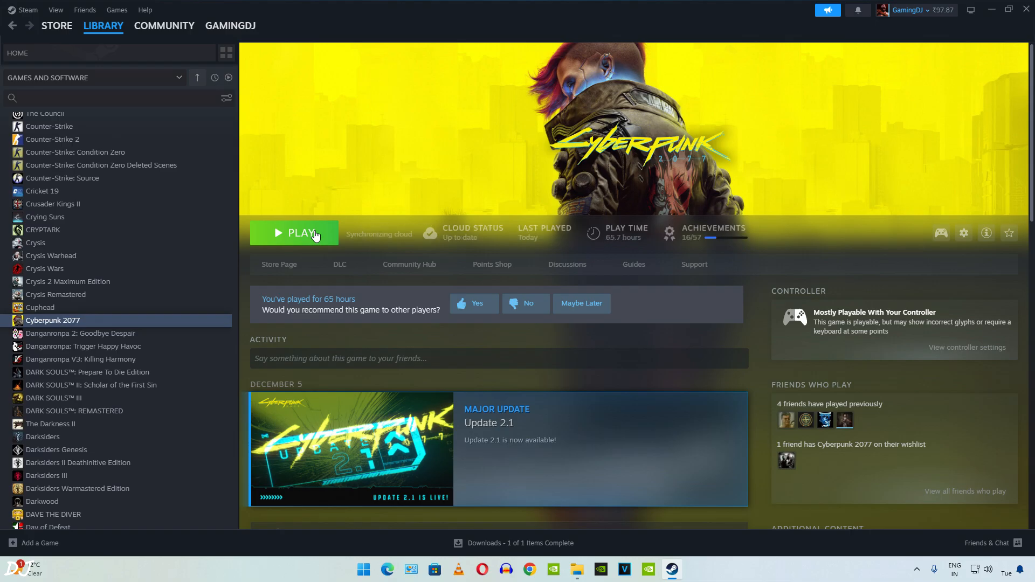
# Start Cyberpunk 2077 with PLAY in the Steam library.
pyautogui.click(302, 233)
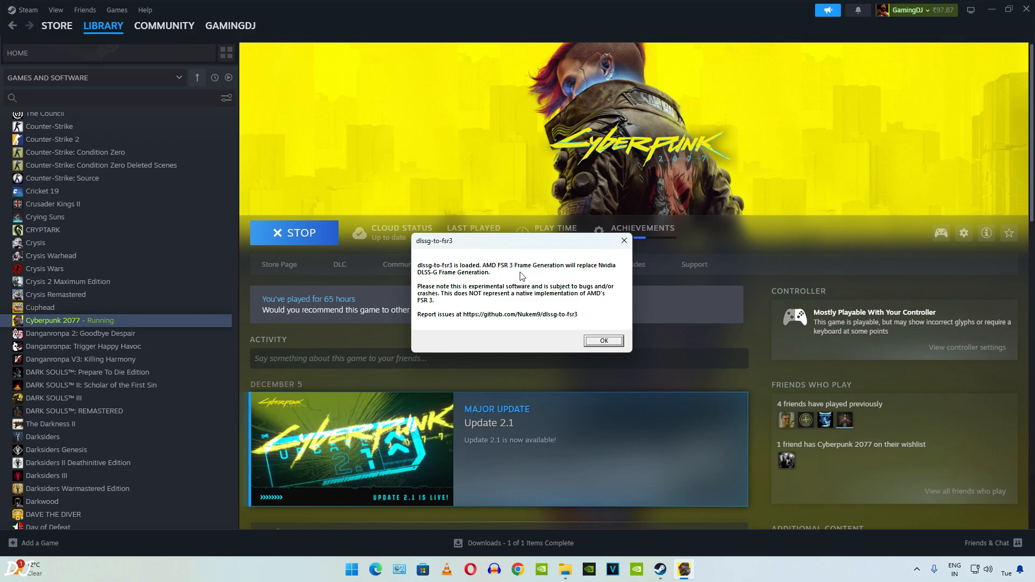
pyautogui.moveTo(583, 277)
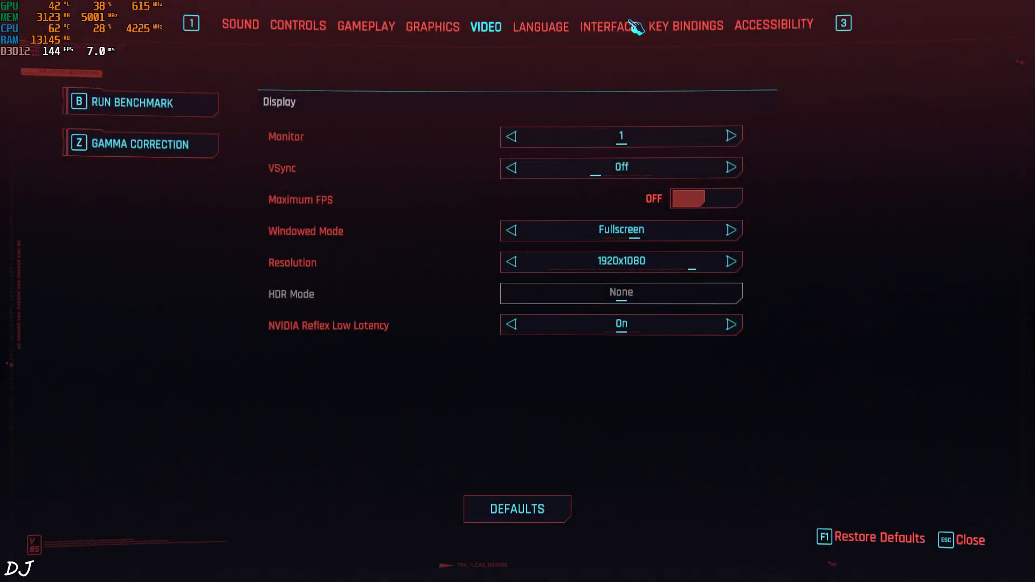
pyautogui.moveTo(597, 173)
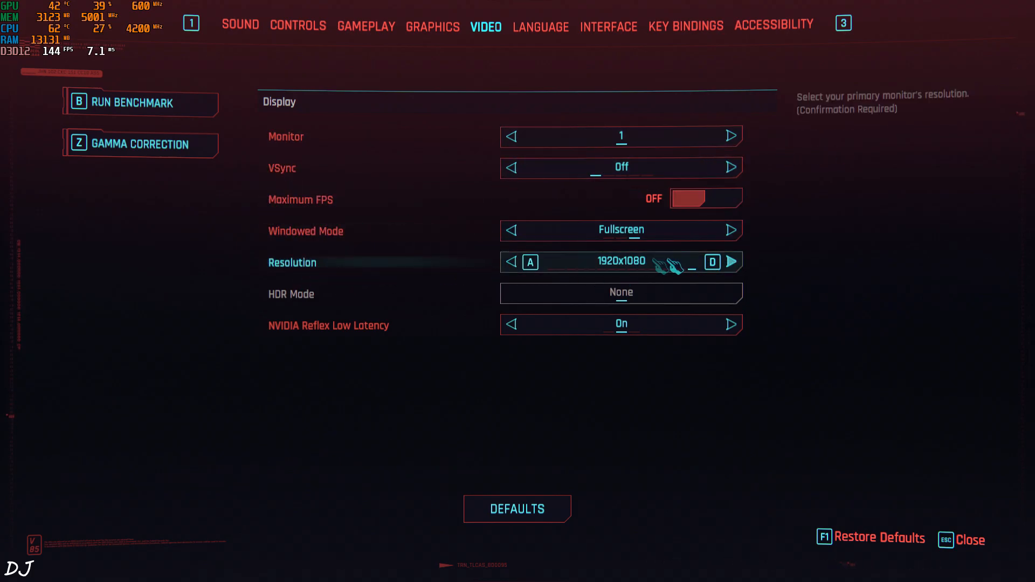
# Switch from the Video settings to the GRAPHICS settings tab.
pyautogui.click(432, 27)
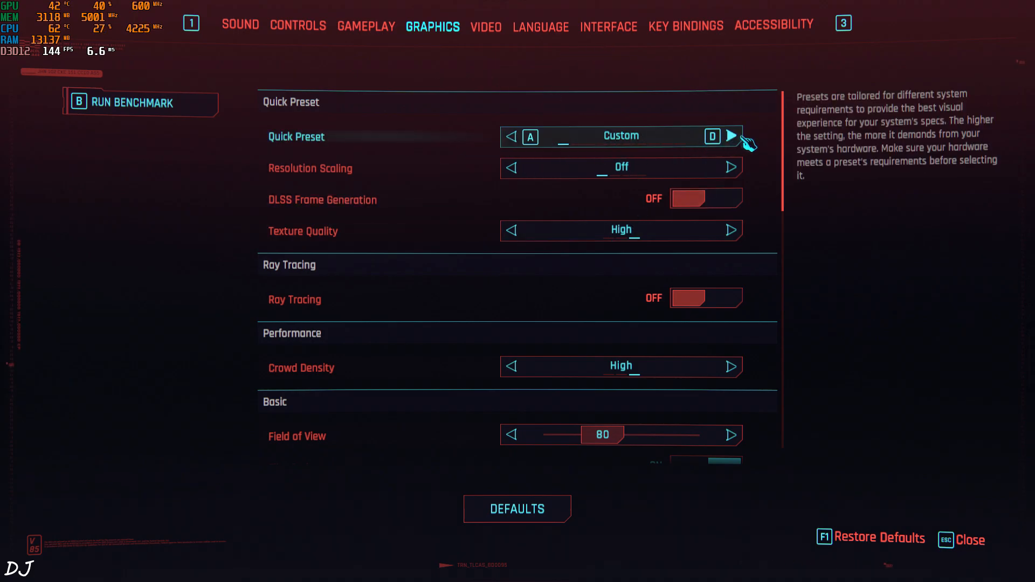
# Raise Quick Preset to Ultra and set Resolution Scaling to DLSS Super Resolution.
pyautogui.click(731, 136)
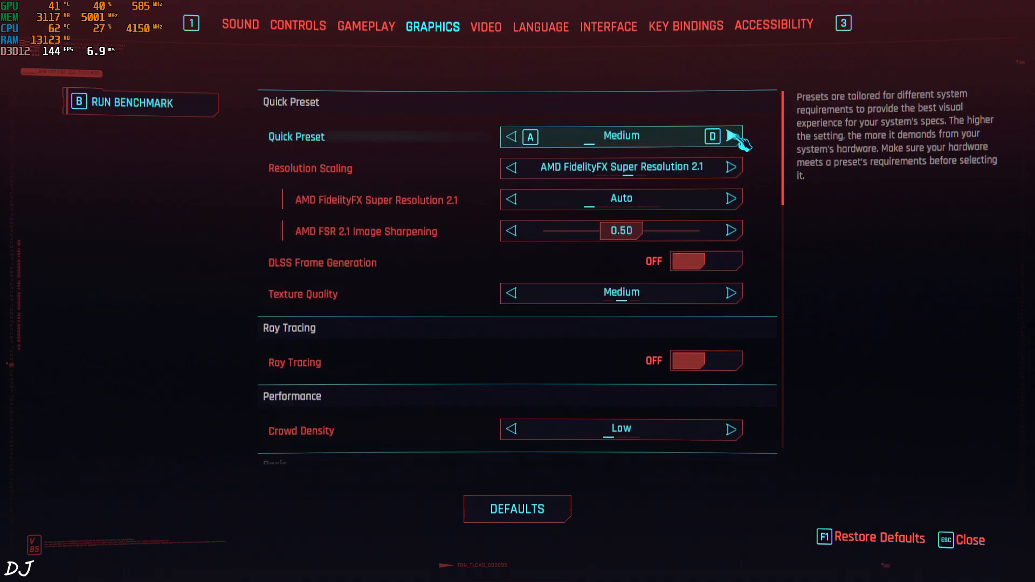
pyautogui.click(733, 136)
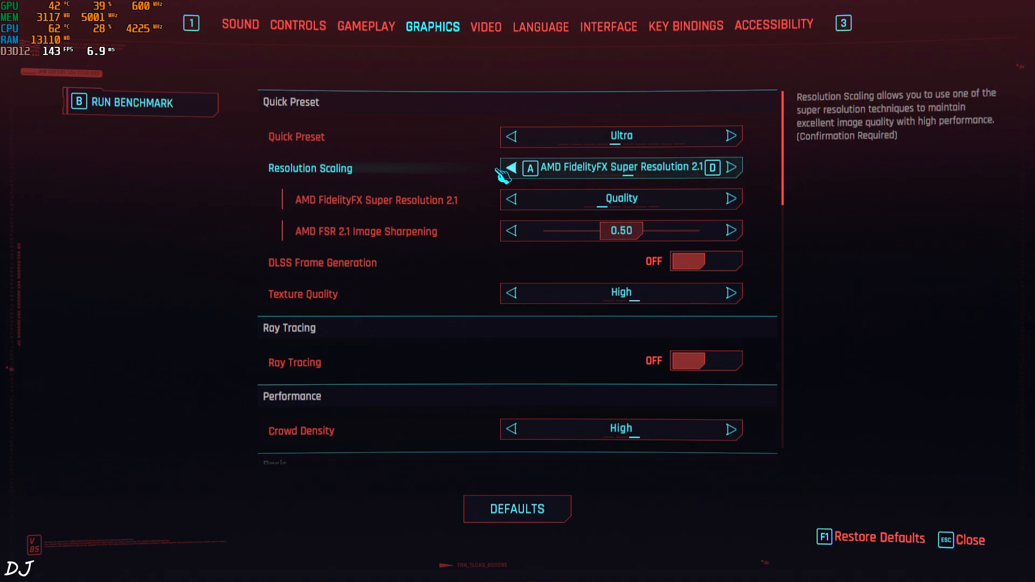
pyautogui.click(733, 167)
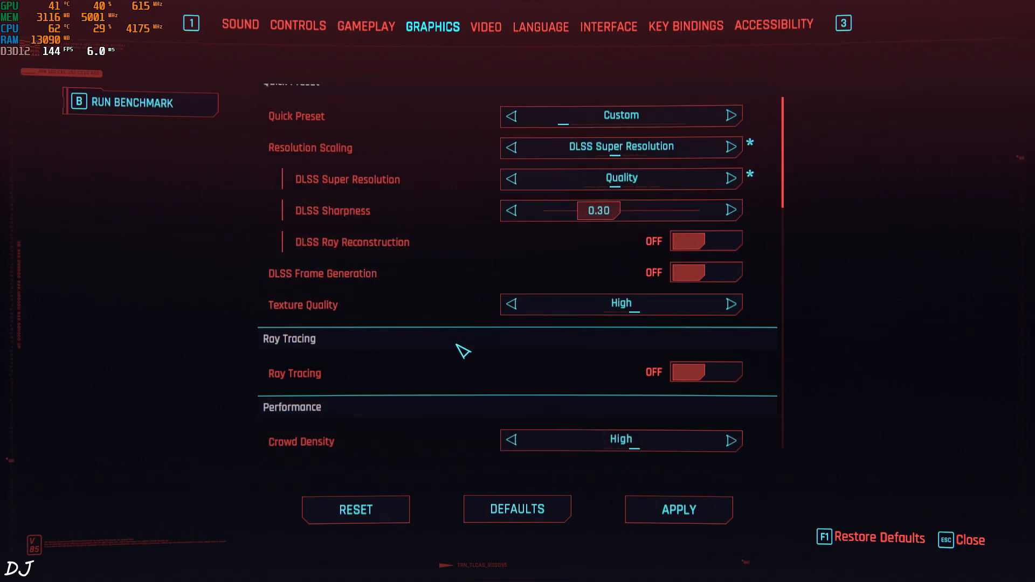
pyautogui.moveTo(479, 273)
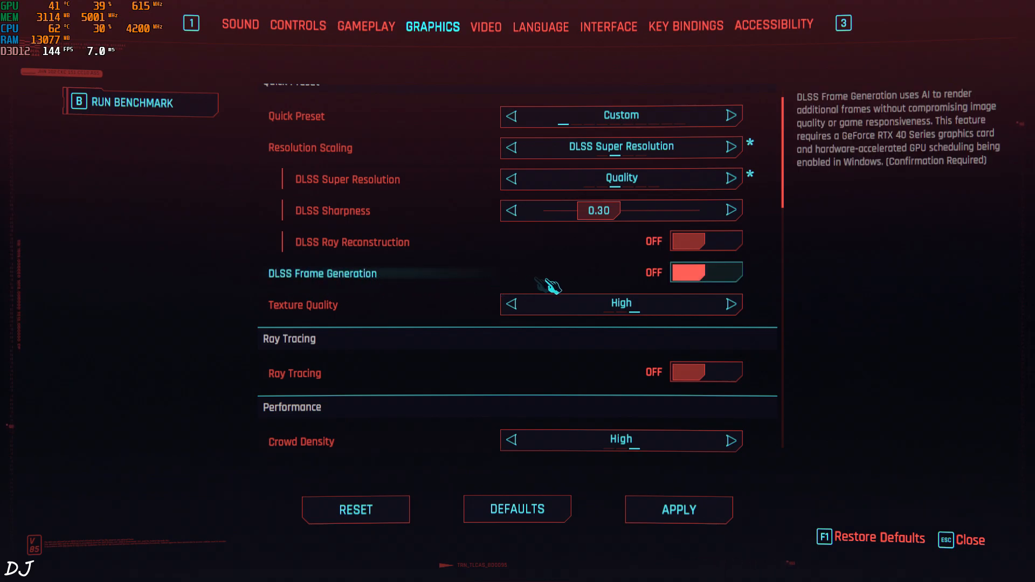
pyautogui.moveTo(723, 277)
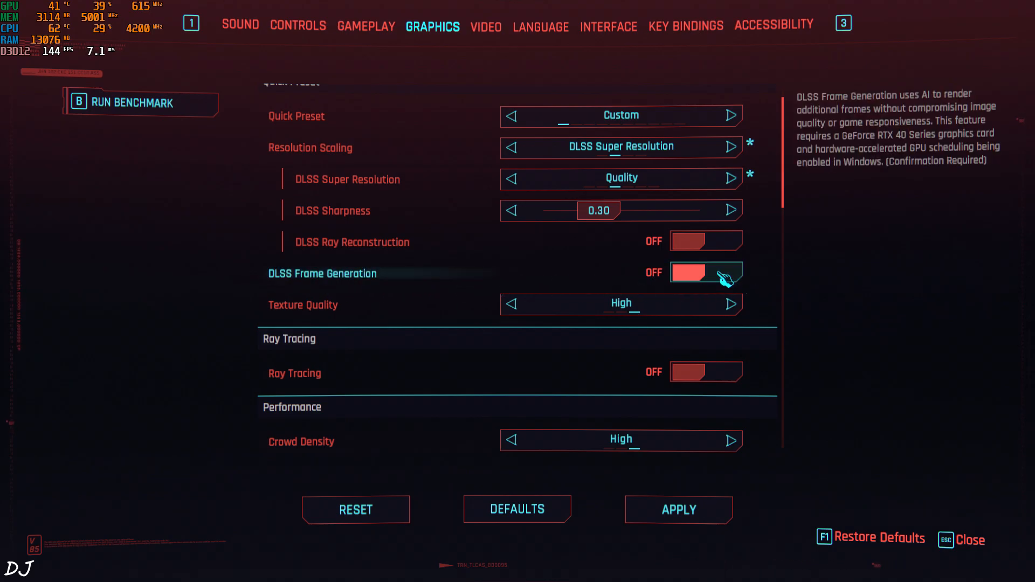
pyautogui.scroll(-3)
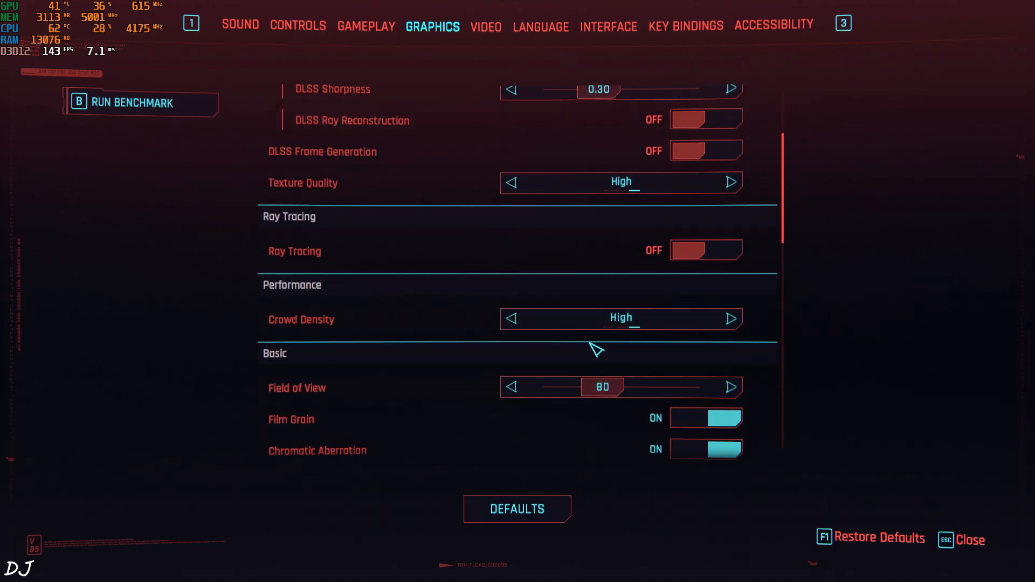
pyautogui.scroll(-3)
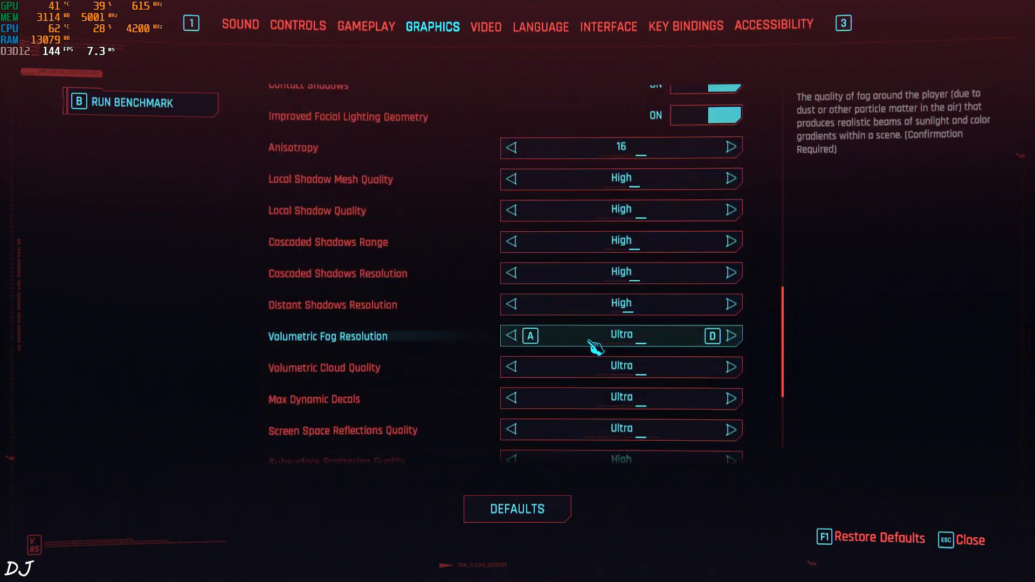
pyautogui.scroll(-3)
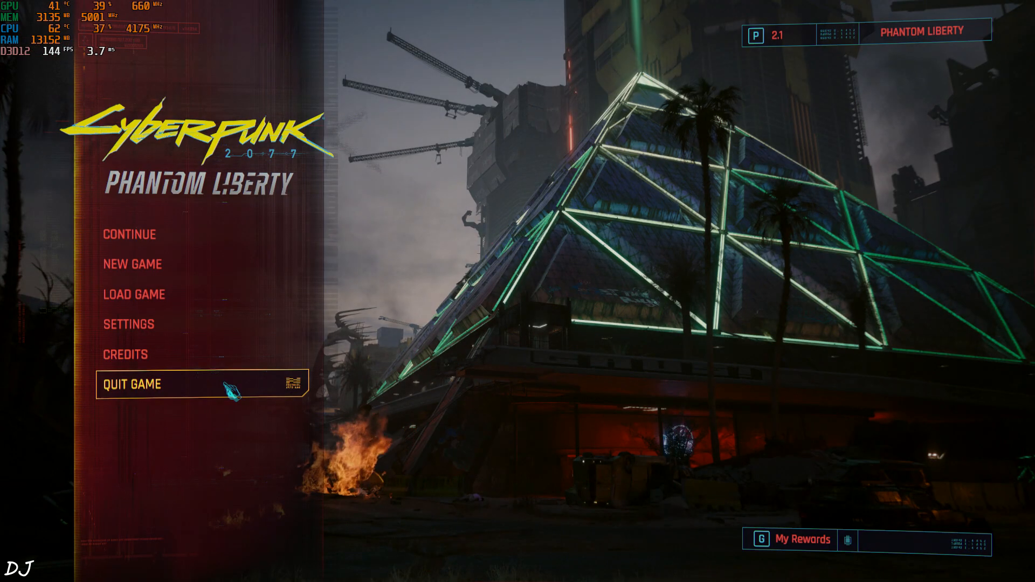
# Continue the saved game from the main menu.
pyautogui.click(129, 234)
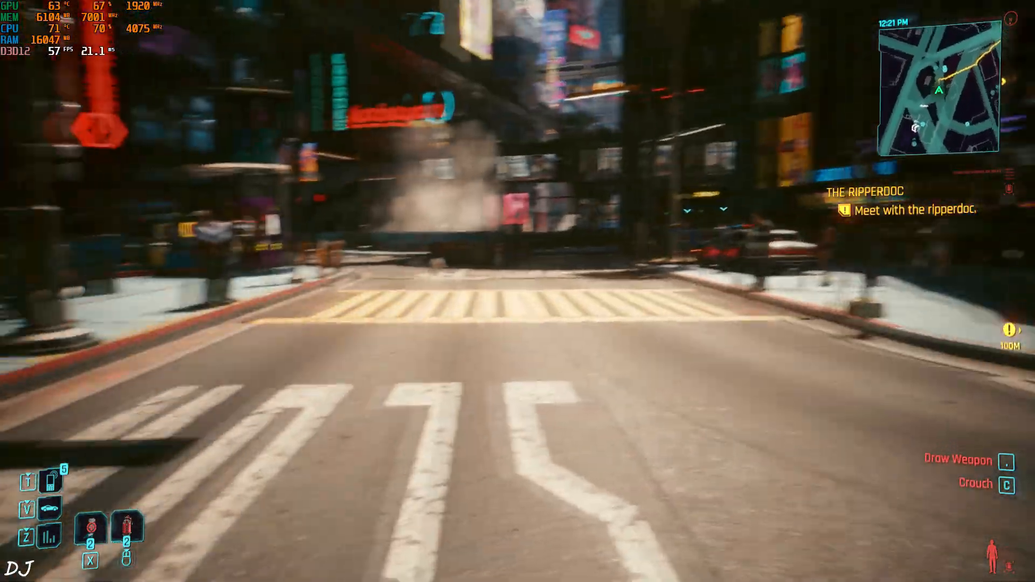
pyautogui.moveTo(517, 291)
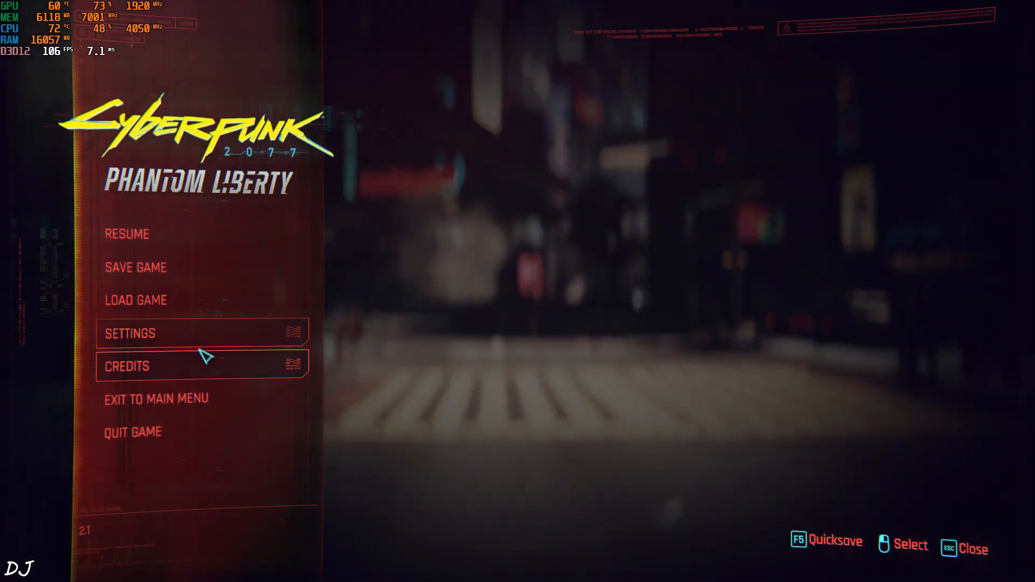
# Enable DLSS Frame Generation from the pause menu's Settings.
pyautogui.click(130, 333)
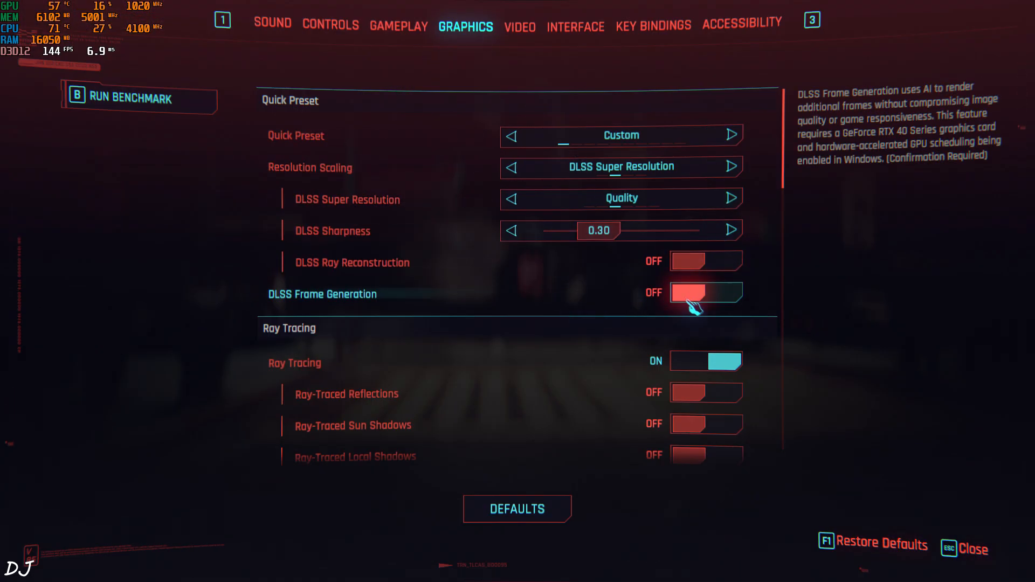
pyautogui.click(705, 292)
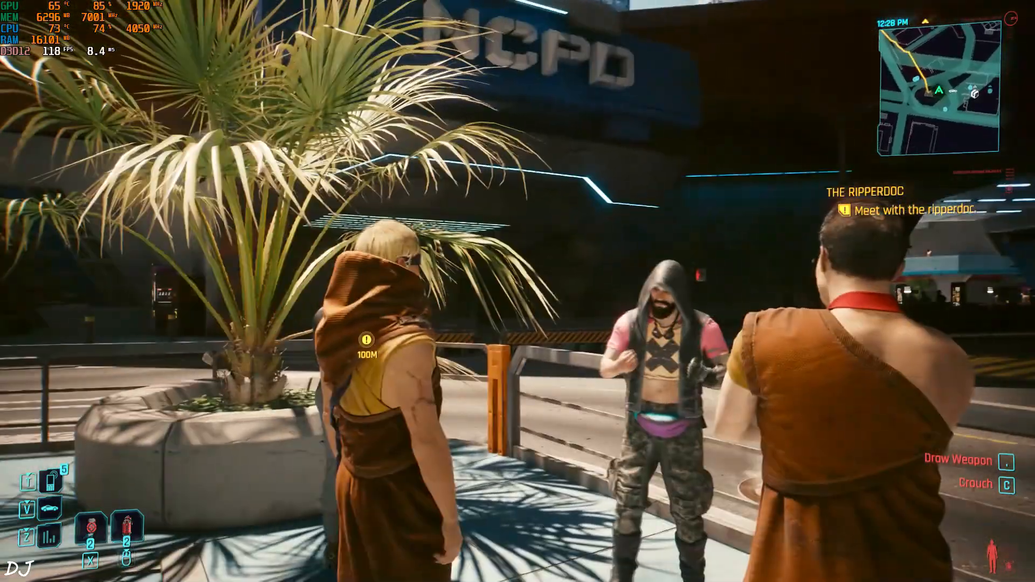
pyautogui.moveTo(518, 291)
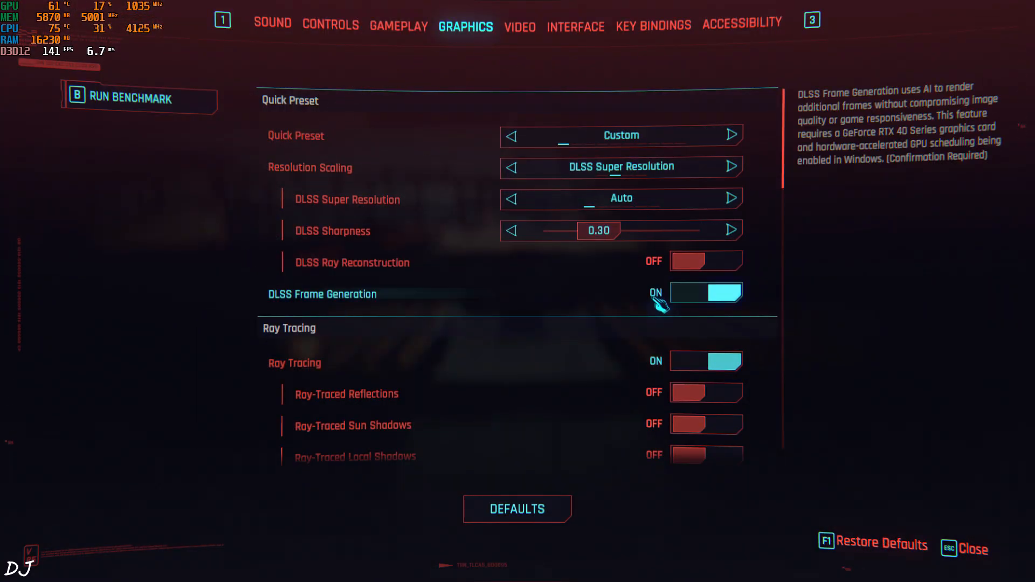
pyautogui.moveTo(351, 263)
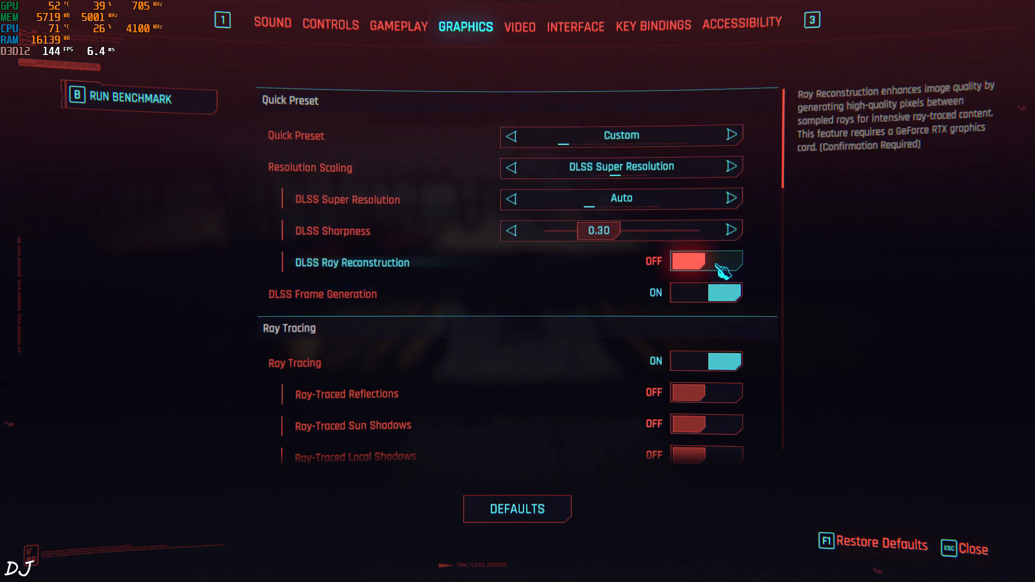
# Switch DLSS Ray Reconstruction to On in the graphics settings.
pyautogui.click(706, 262)
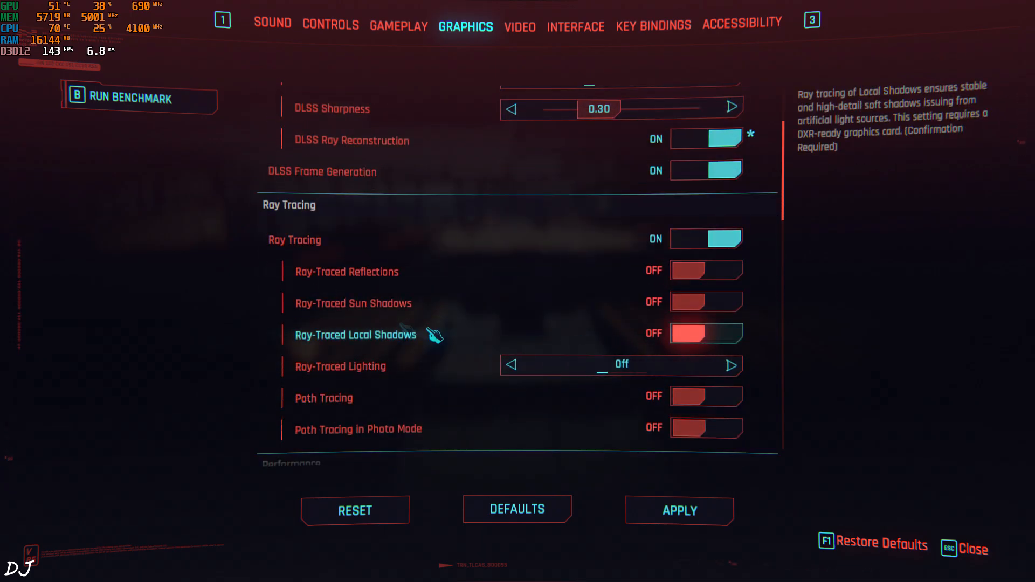
pyautogui.moveTo(706, 270)
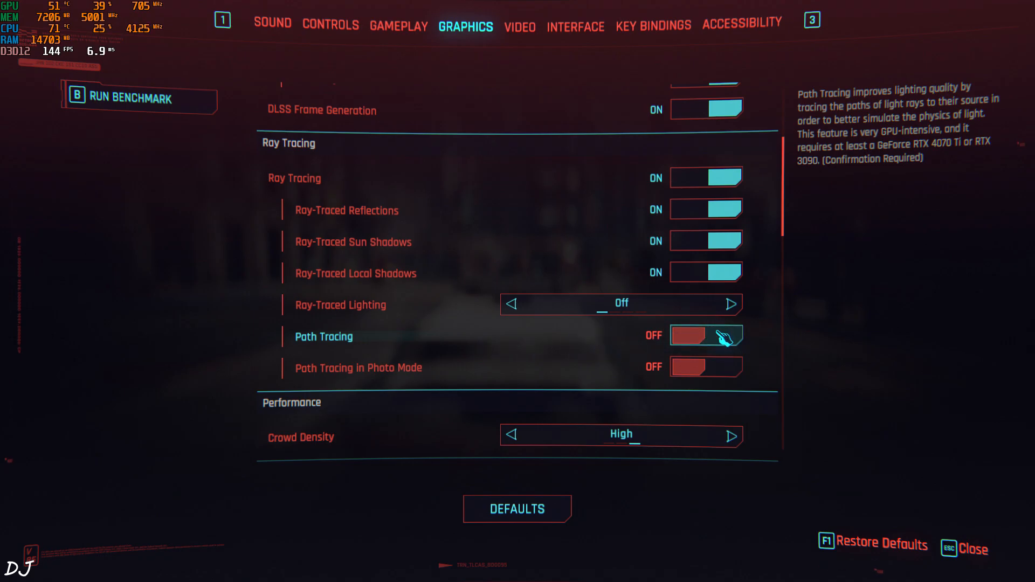
# Switch Path Tracing to On under the Ray Tracing settings.
pyautogui.click(706, 337)
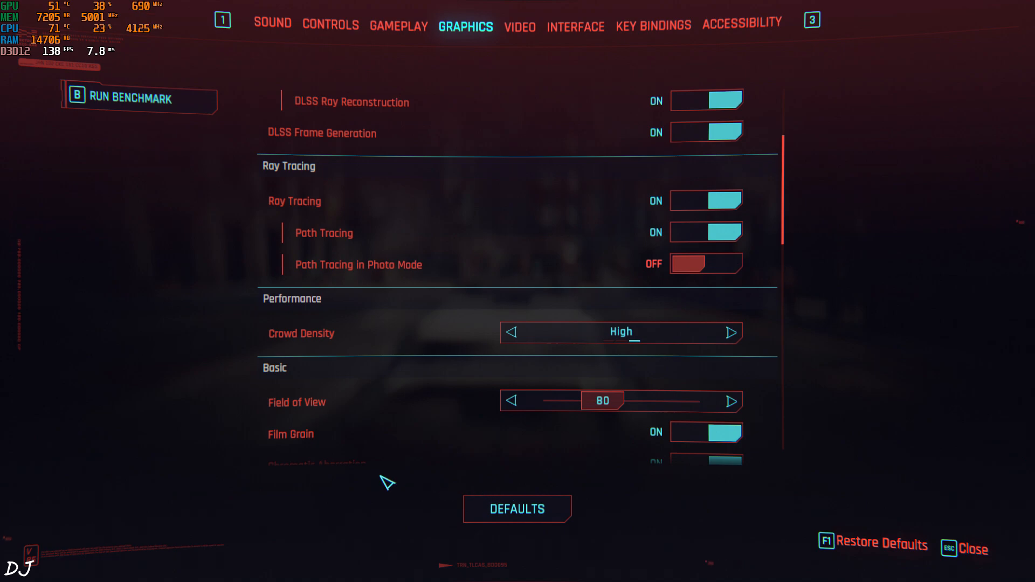